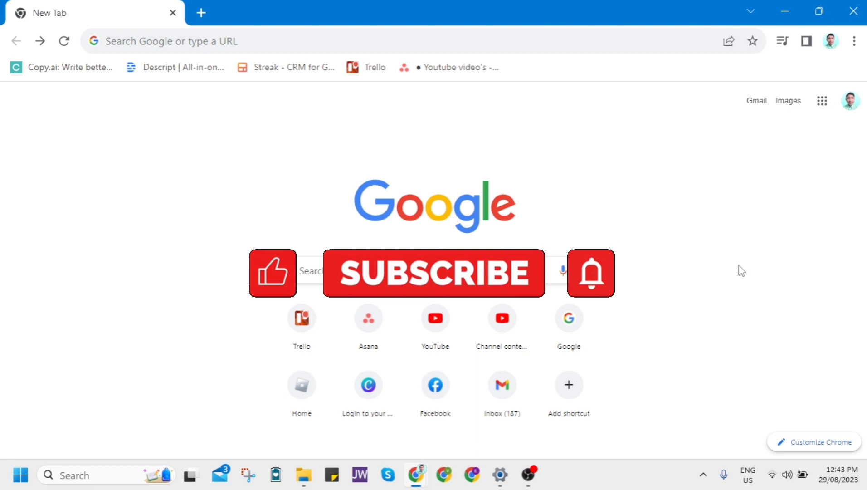
mouse_move(638, 356)
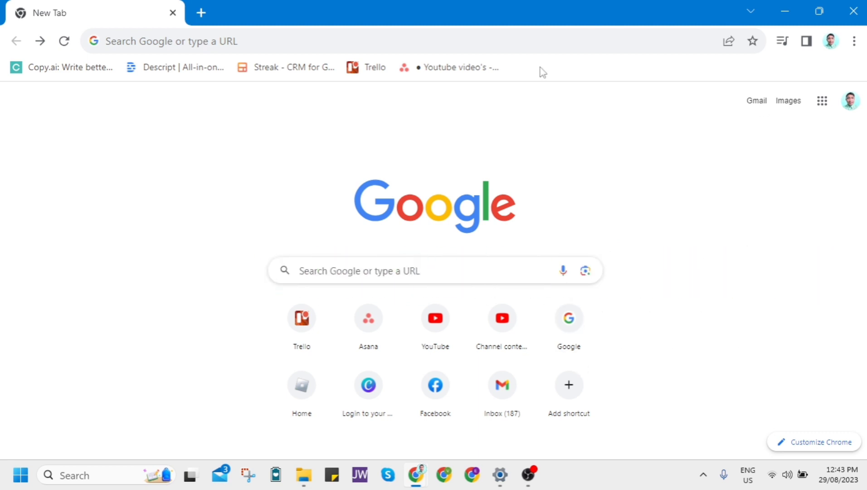
mouse_move(713, 192)
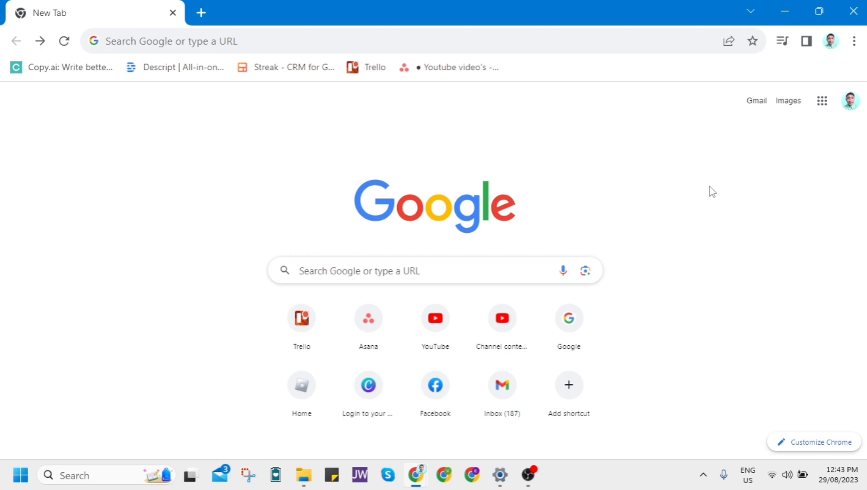
mouse_move(658, 144)
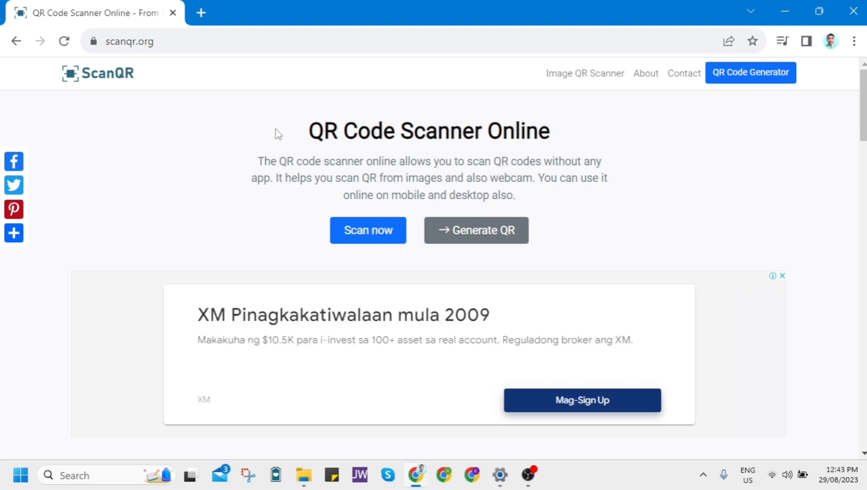
Scroll scanqr.org down to the 'Scan QR code from image' upload area
scroll(down, 3)
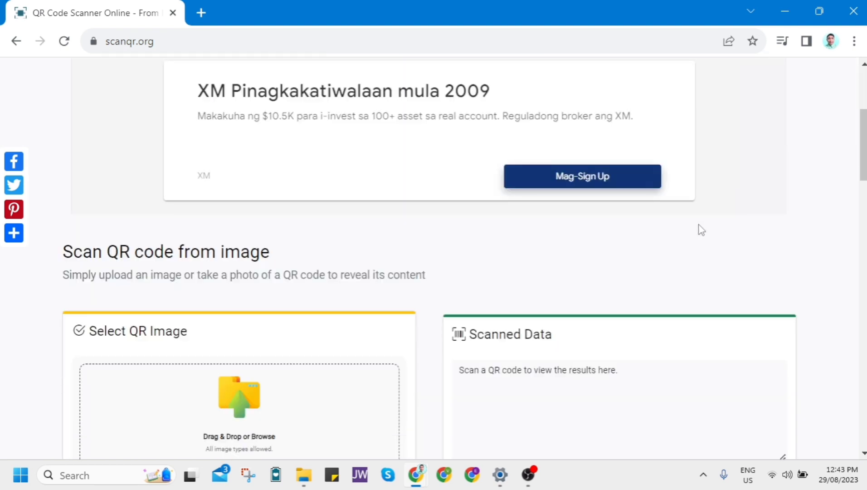
scroll(down, 3)
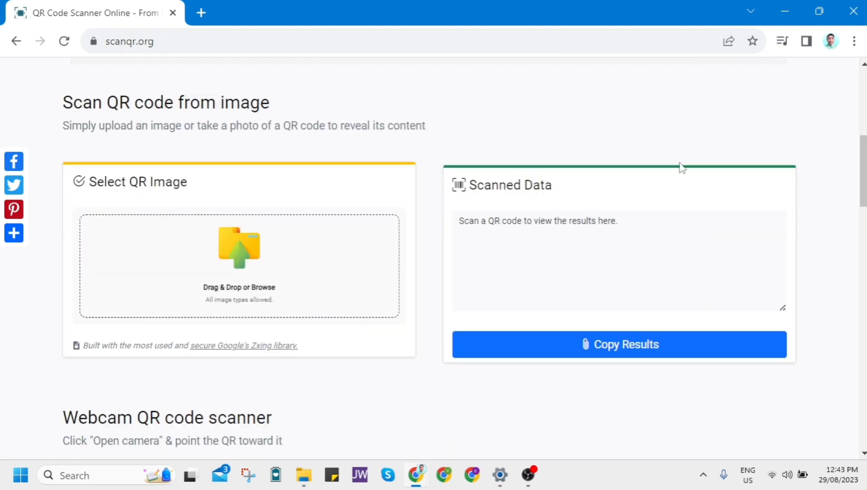
mouse_move(255, 272)
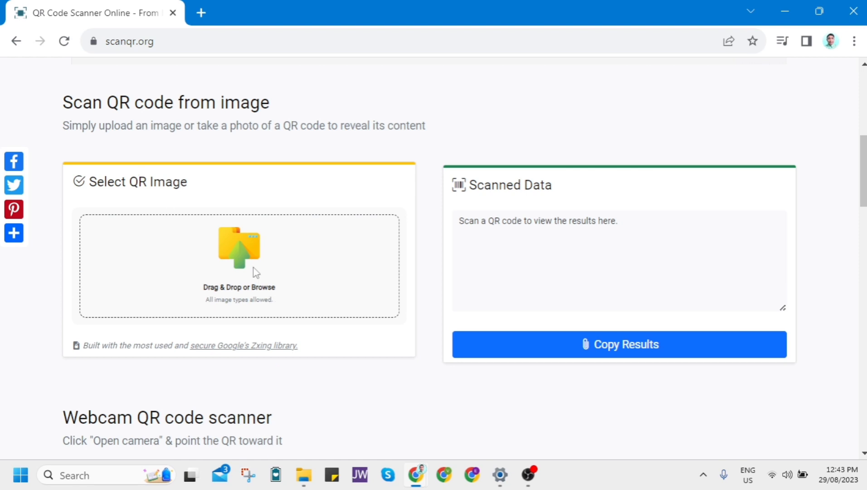
mouse_move(238, 254)
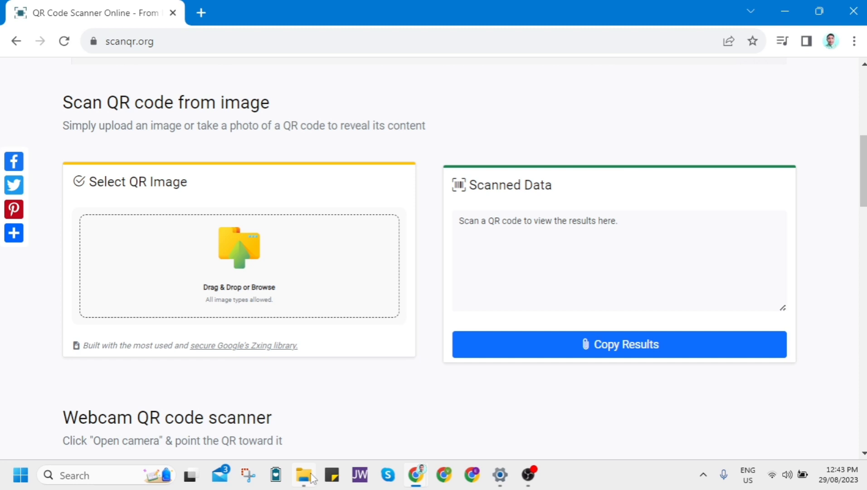
Upload the Wi-Fi QR screenshot from Screenshots to decode the network name and password
click(303, 474)
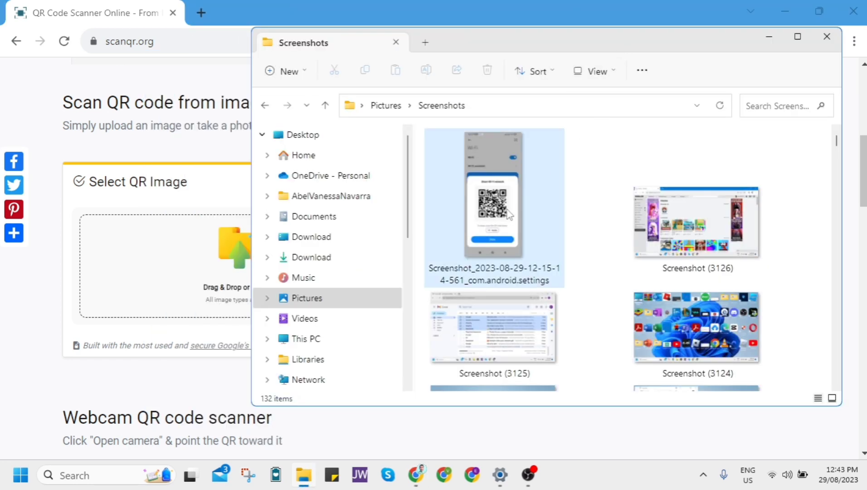
double_click(494, 199)
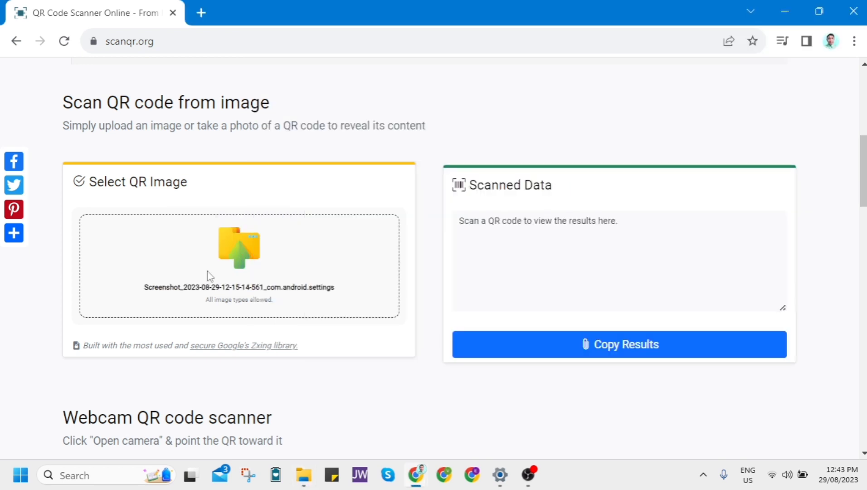
click(238, 266)
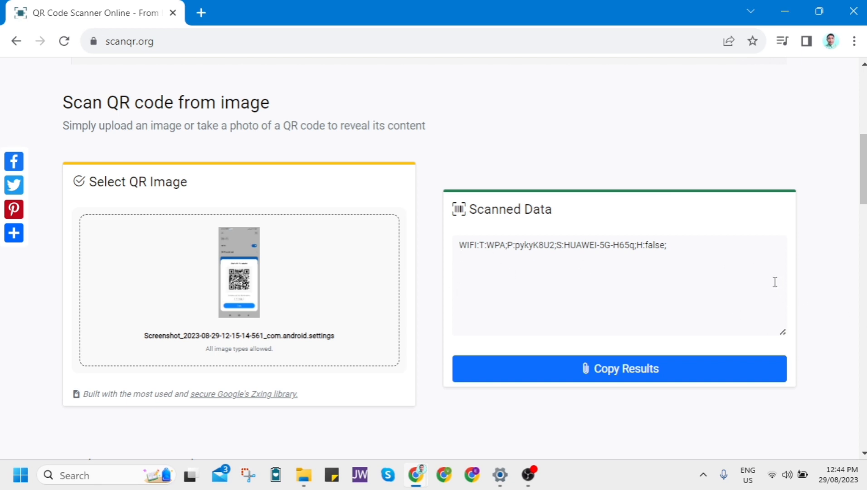
Open the Add network dialog under Network & internet > Wi-Fi > Manage known networks
click(500, 474)
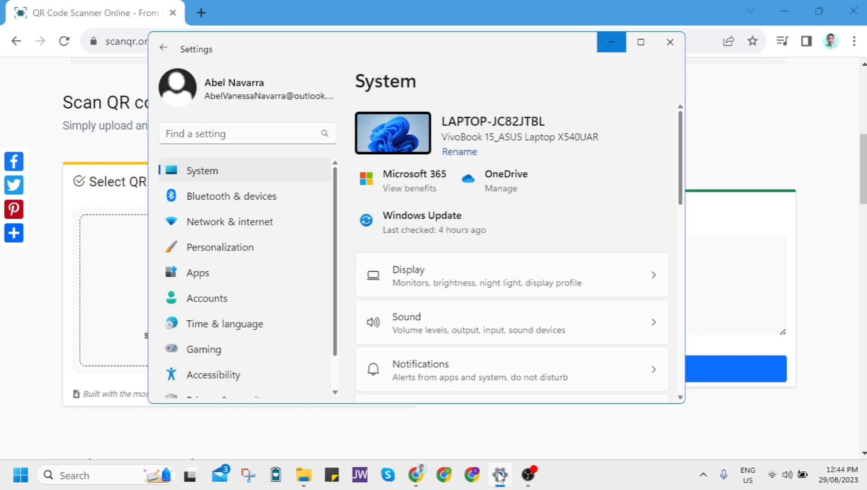
mouse_move(287, 324)
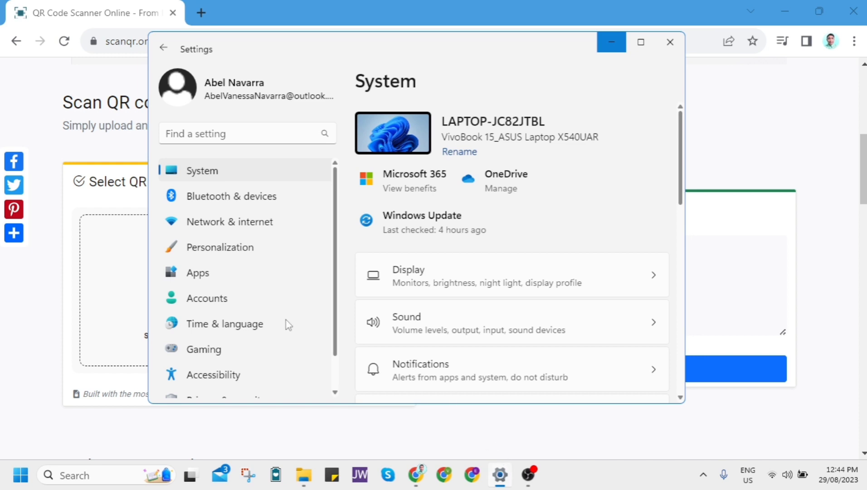
mouse_move(232, 224)
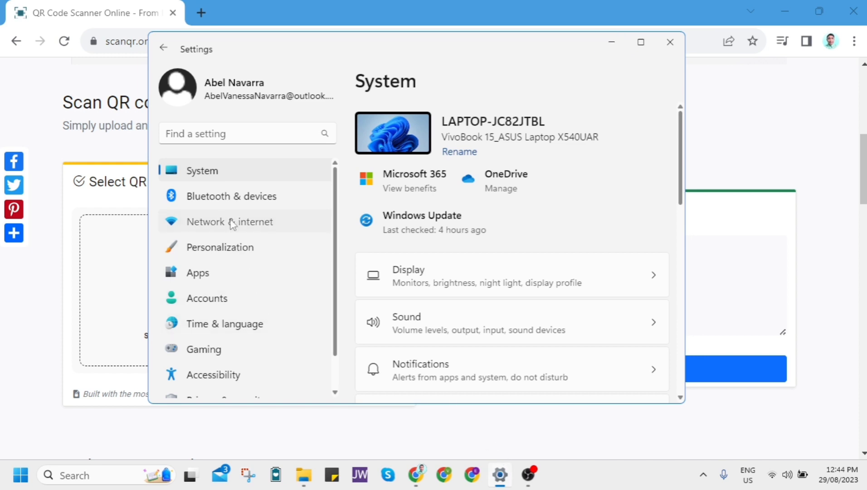
click(229, 221)
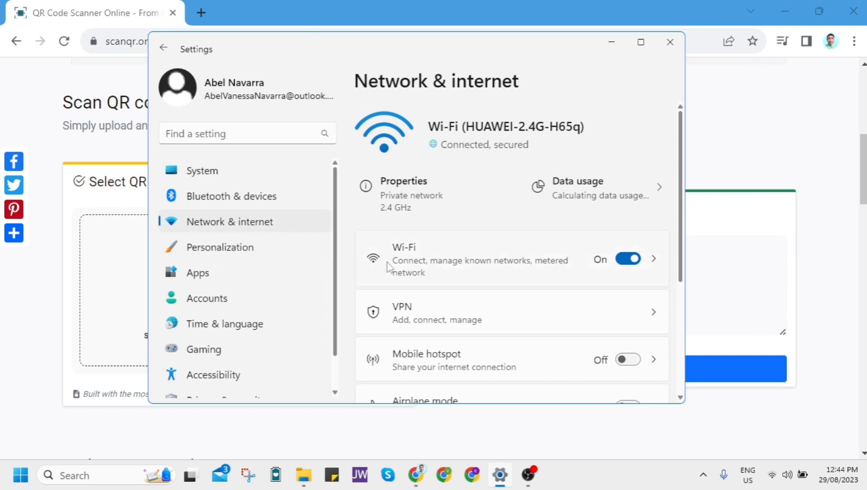
click(476, 258)
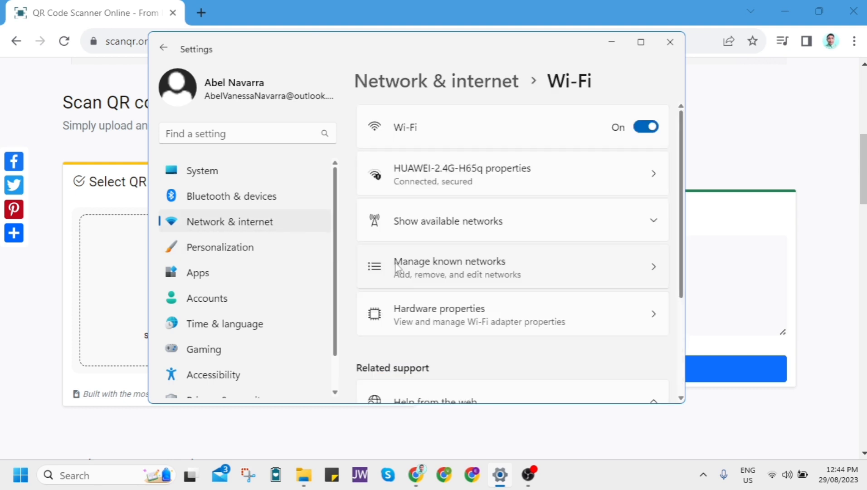
mouse_move(416, 276)
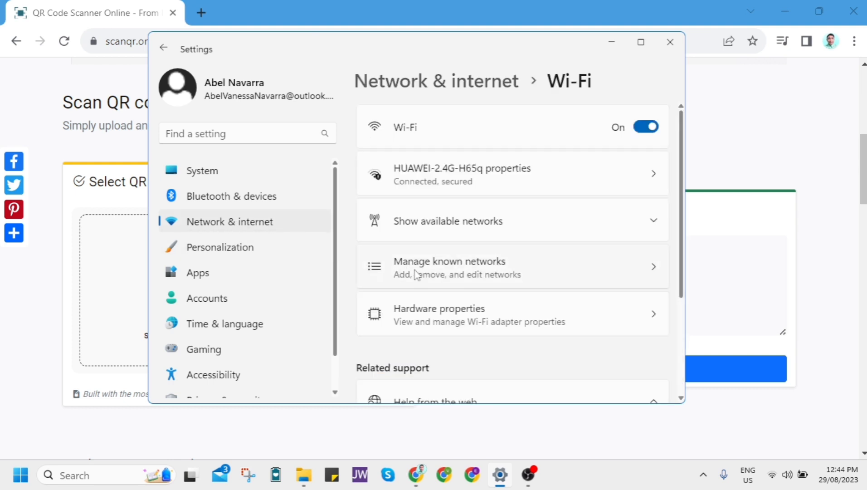
click(449, 265)
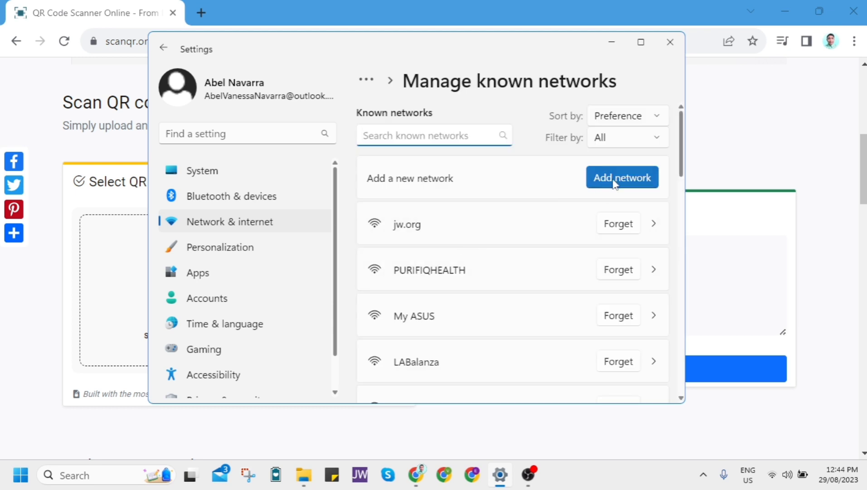
click(622, 177)
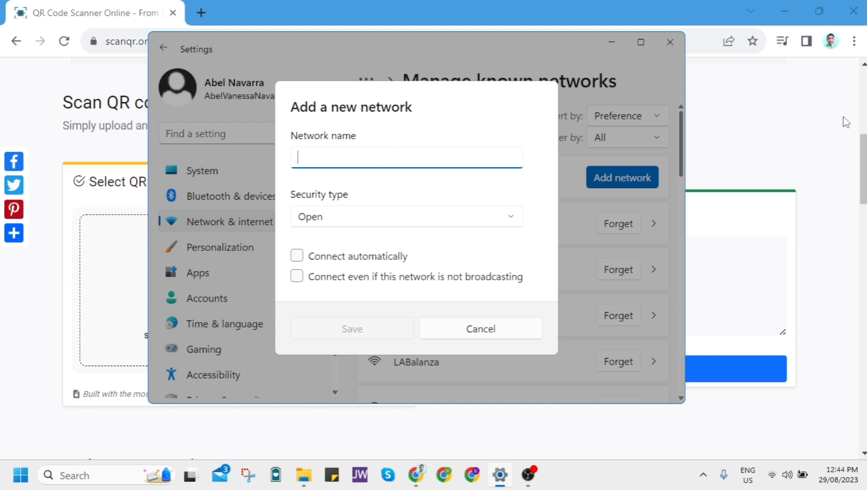
mouse_move(773, 132)
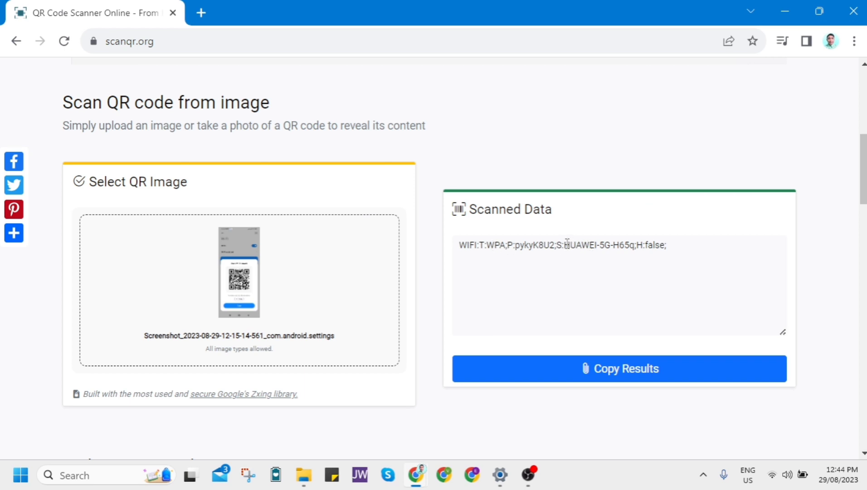
Copy the SSID HUAWEI-5G-H65q from Scanned Data into the Network name field
double_click(578, 245)
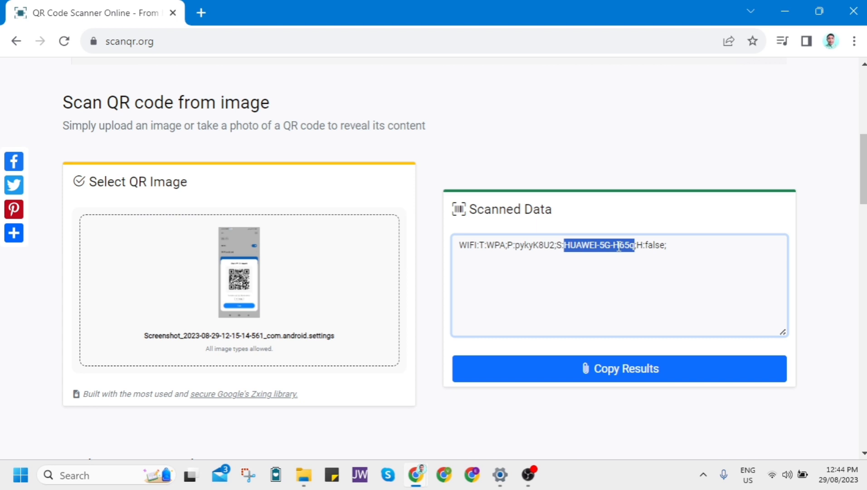
right_click(617, 245)
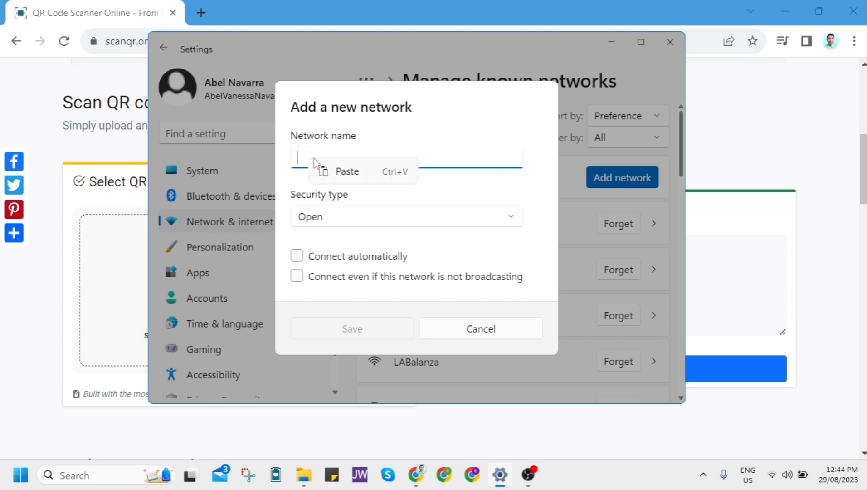
click(346, 172)
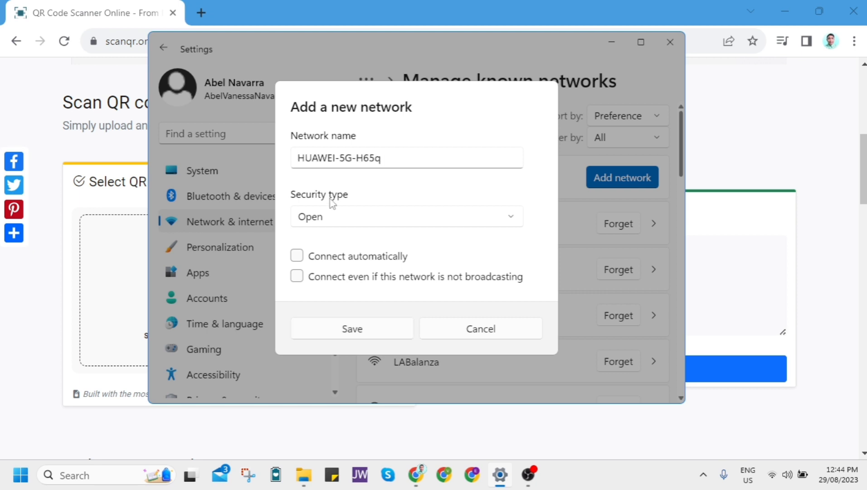
mouse_move(511, 222)
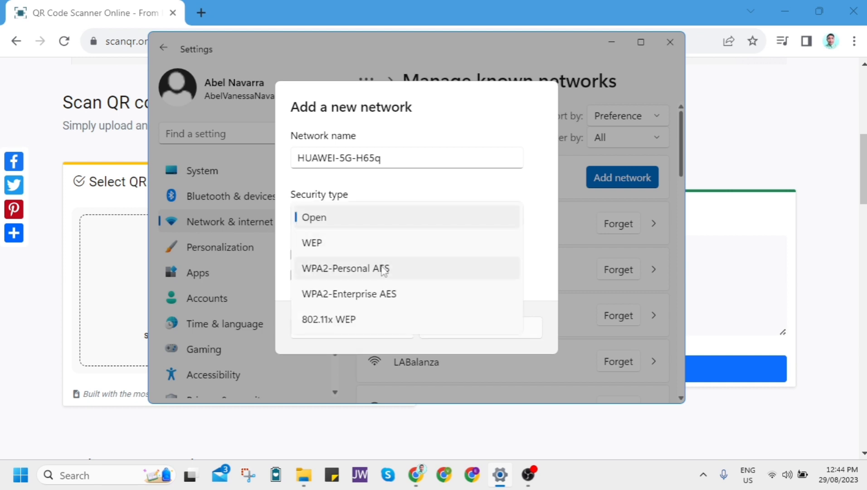
mouse_move(393, 278)
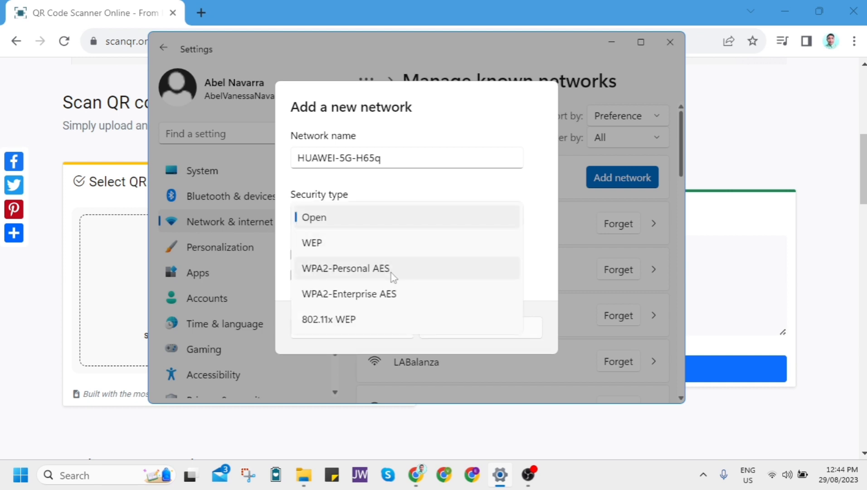
Choose WPA2-Personal AES, paste the Wi-Fi password as key, enable auto-connect, and save
click(345, 268)
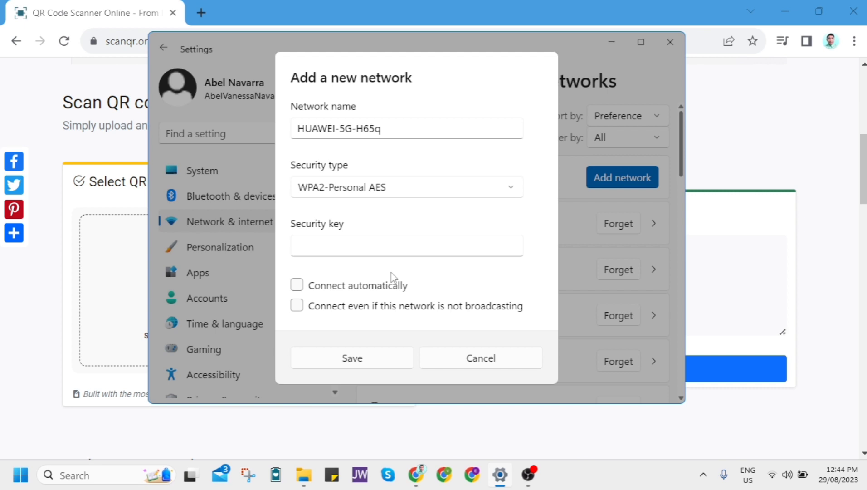
click(406, 245)
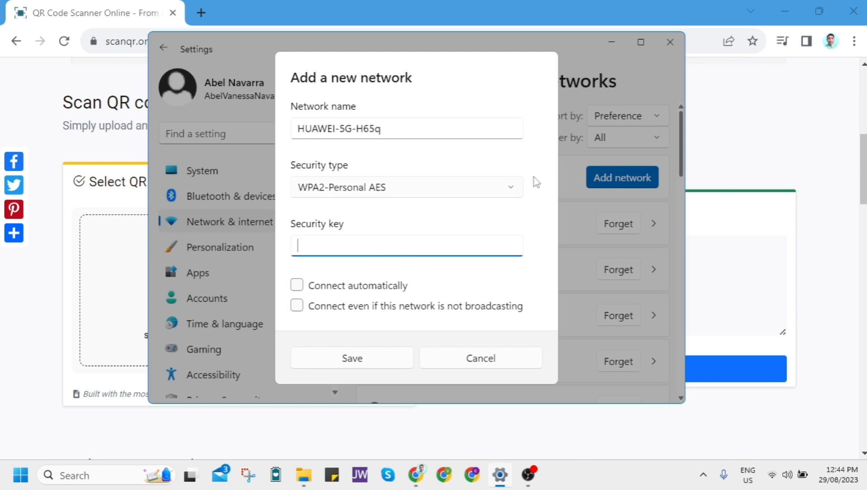
click(480, 357)
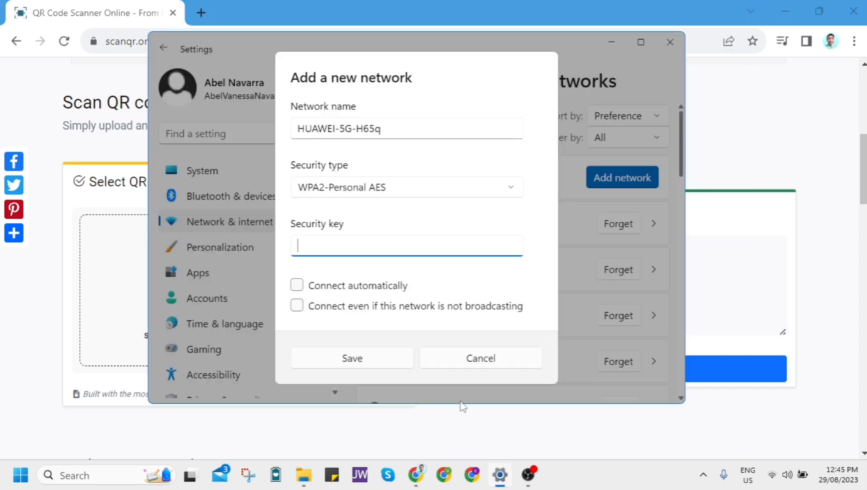
right_click(407, 245)
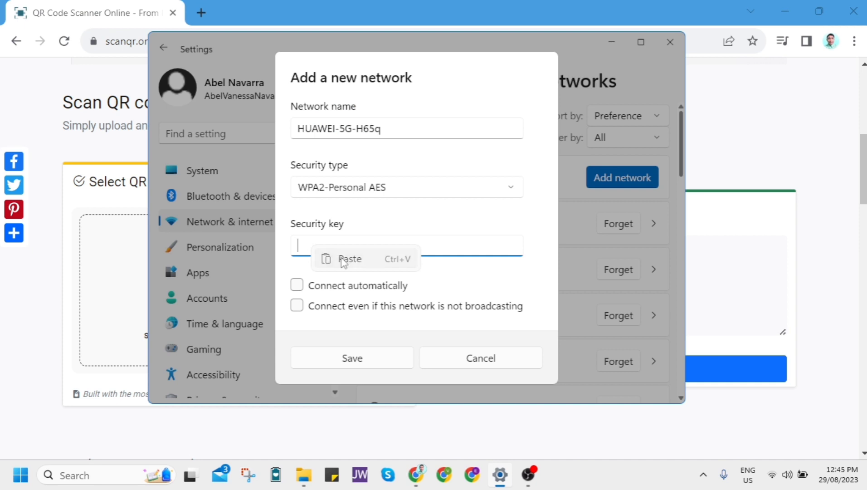
click(349, 259)
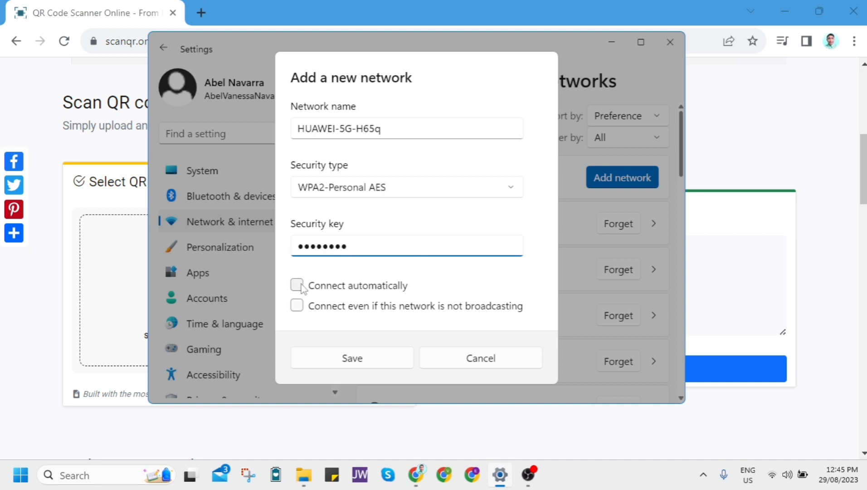
click(297, 286)
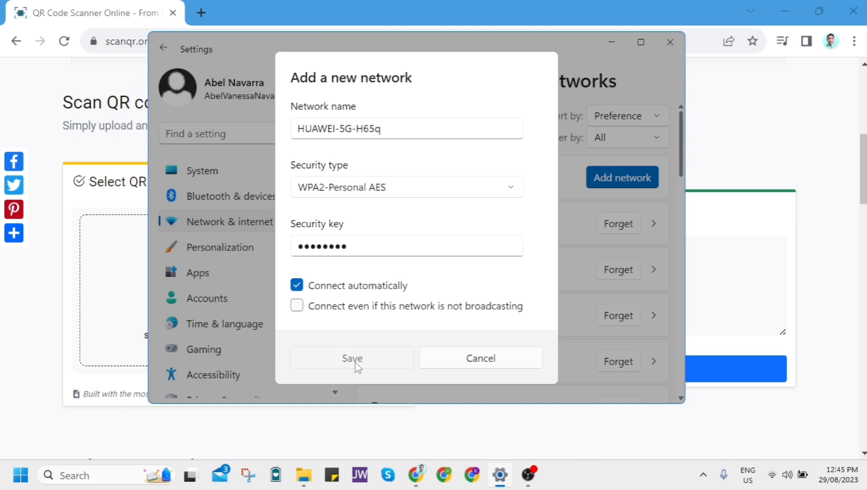
click(352, 357)
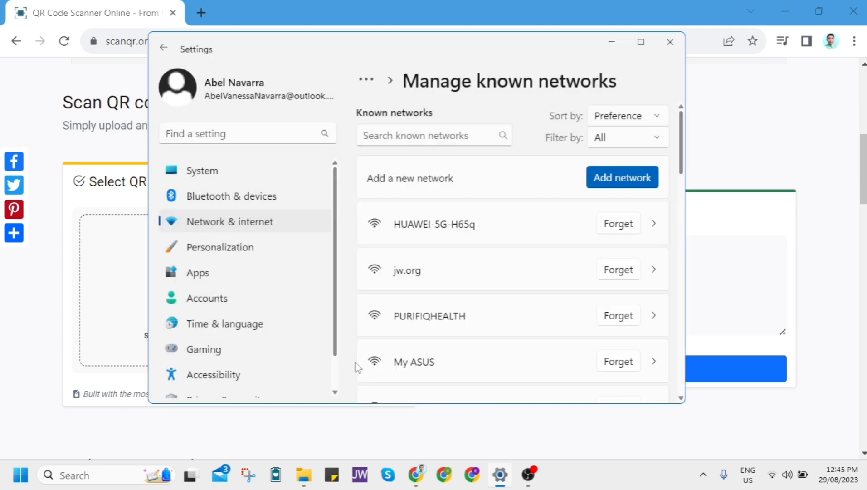